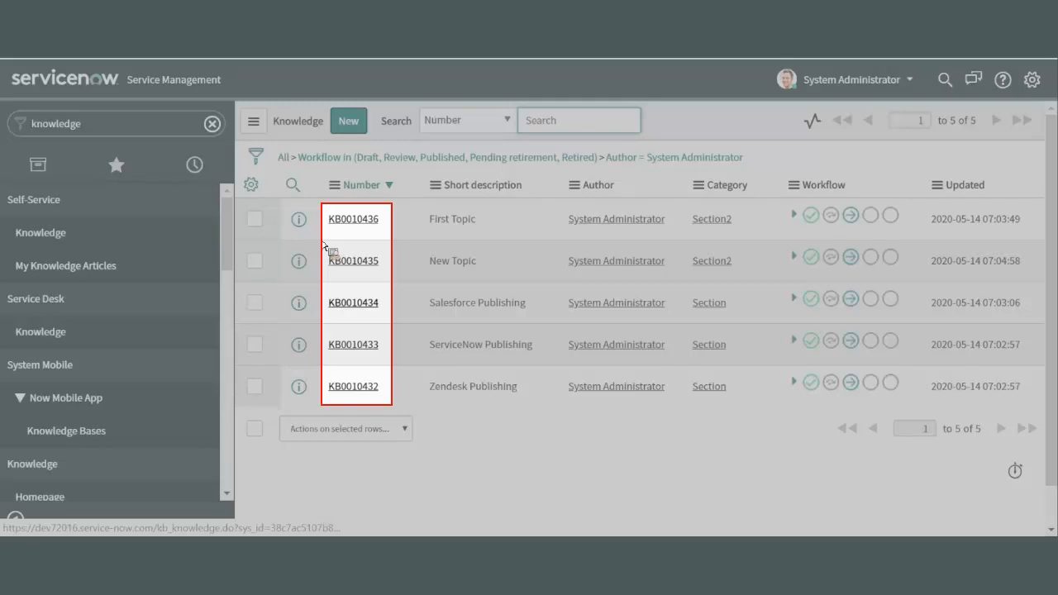
Step: Filter the Knowledge article list by Tags has Publishing, leaving two articles
{"action": "left_click", "coordinate": [254, 157]}
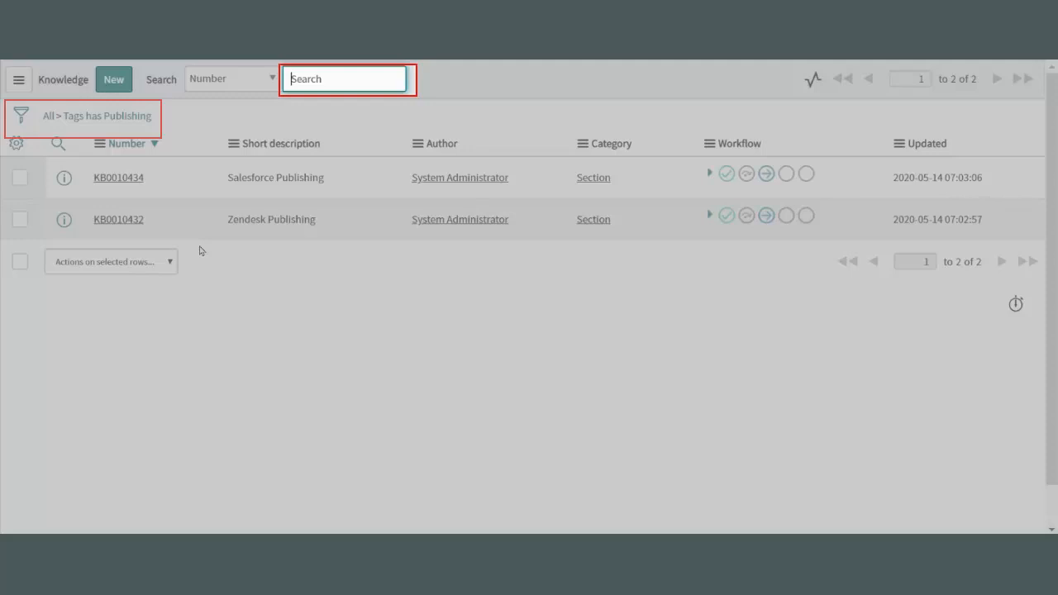
Step: Return to RoboHelp's Article-Publishing topic with 'uploading' as its search keyword
{"action": "left_click", "coordinate": [119, 177]}
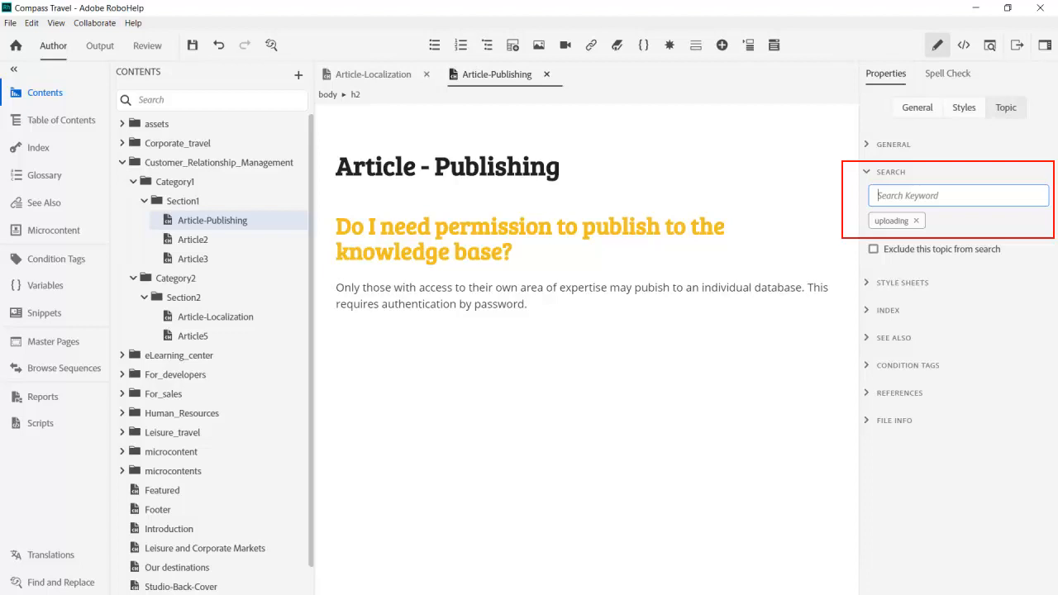
Step: Add 'publishing' and 'translation' as search keywords on the two article topics
{"action": "type", "text": "publ"}
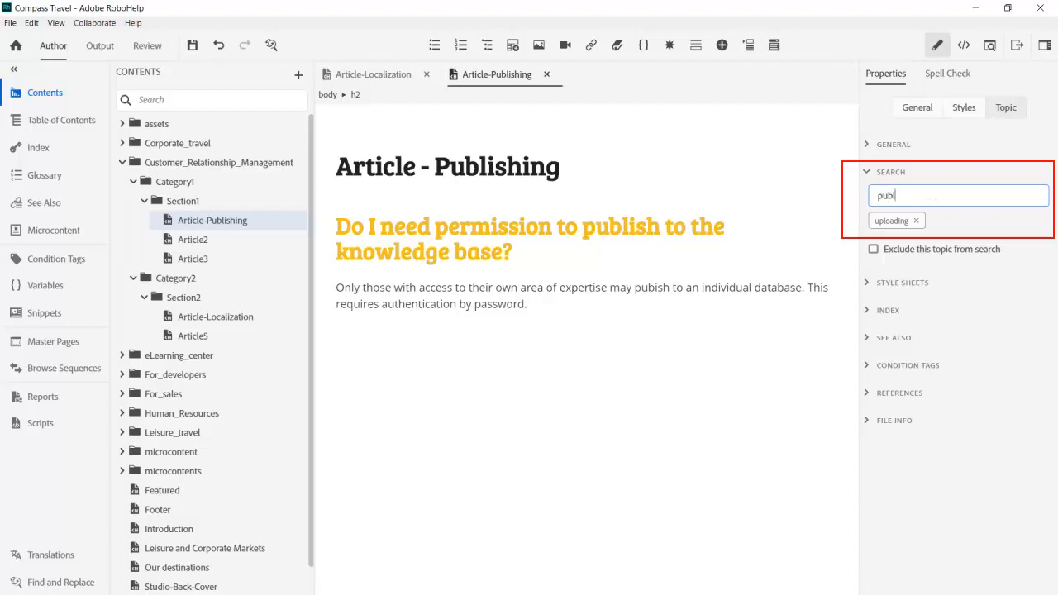
{"action": "type", "text": "ishing"}
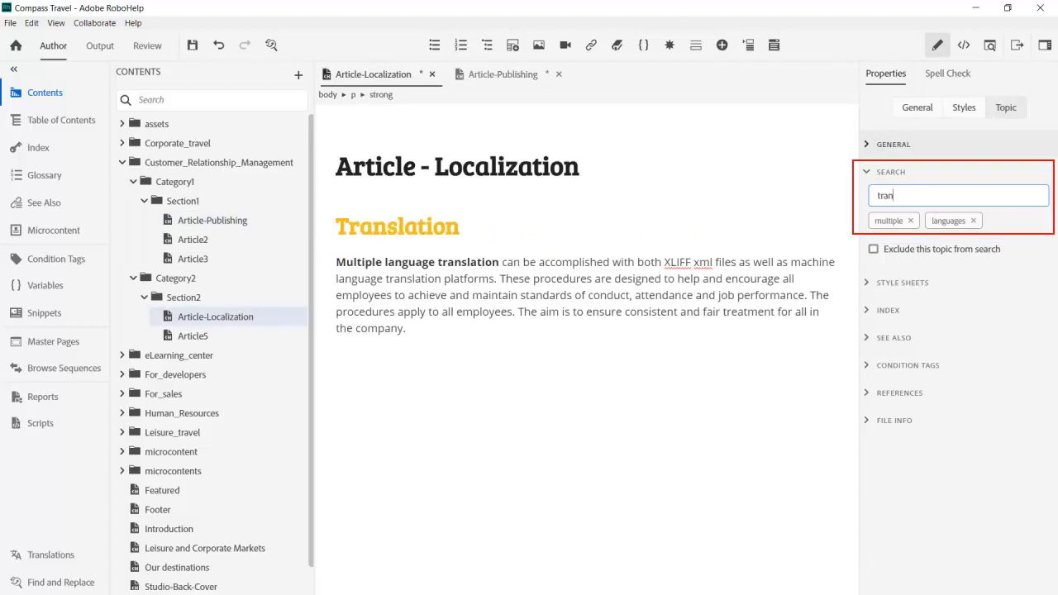
{"action": "type", "text": "slation"}
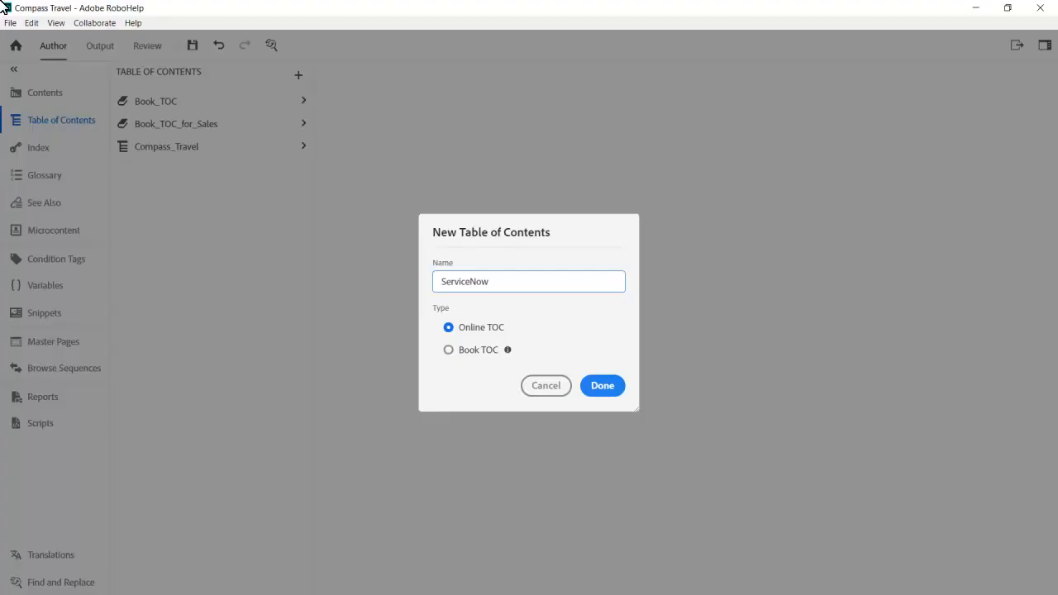
Step: Confirm the new ServiceNow online TOC and add Customer_Relationship_Management to it
{"action": "left_click", "coordinate": [602, 385]}
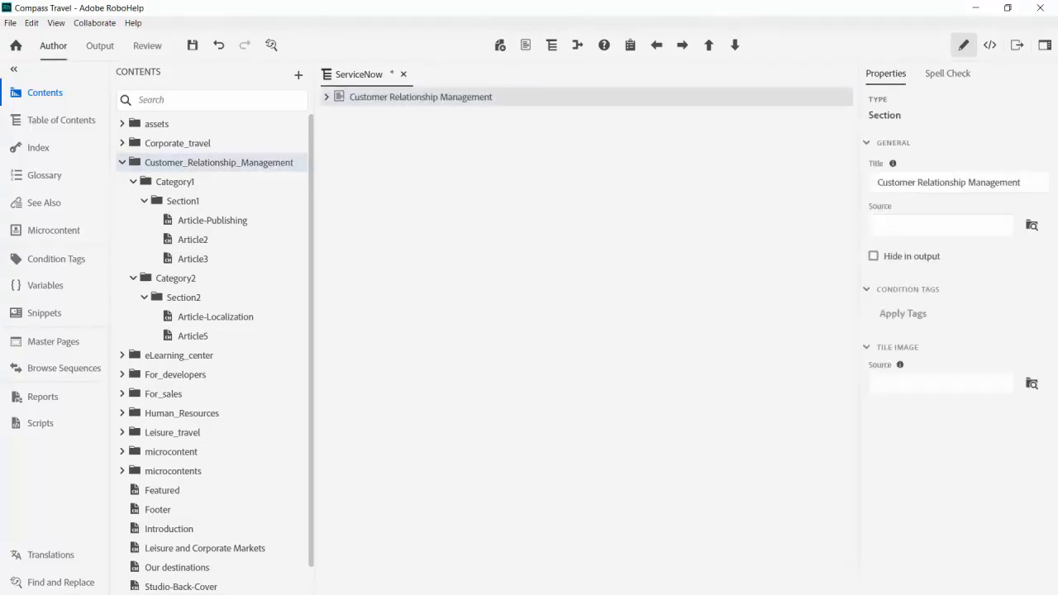
Step: Expand Customer Relationship Management, Category1, Section1 and Section2 in the ServiceNow TOC
{"action": "left_click", "coordinate": [327, 96]}
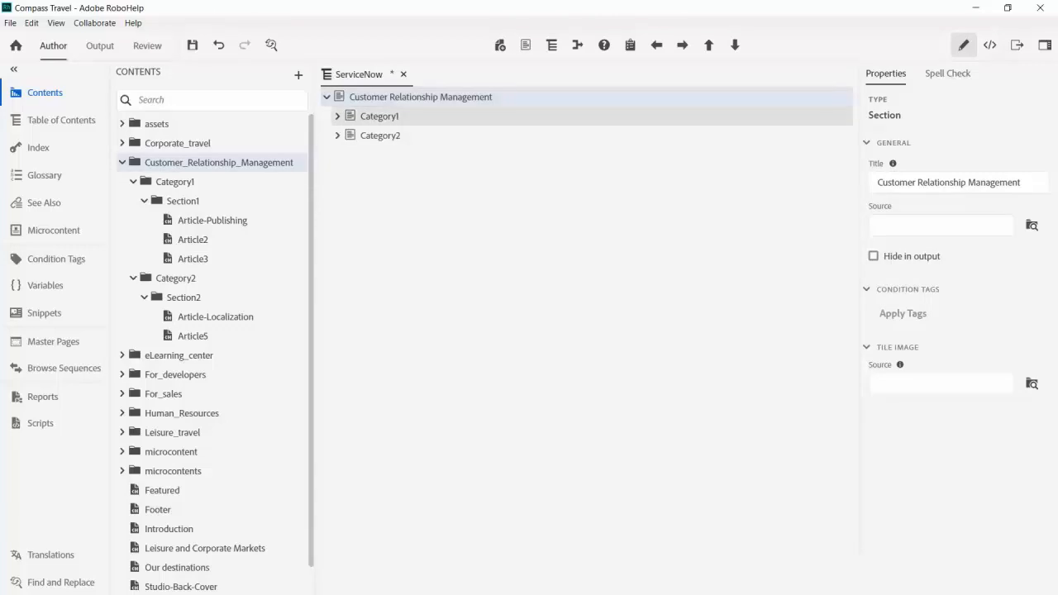
{"action": "left_click", "coordinate": [338, 116]}
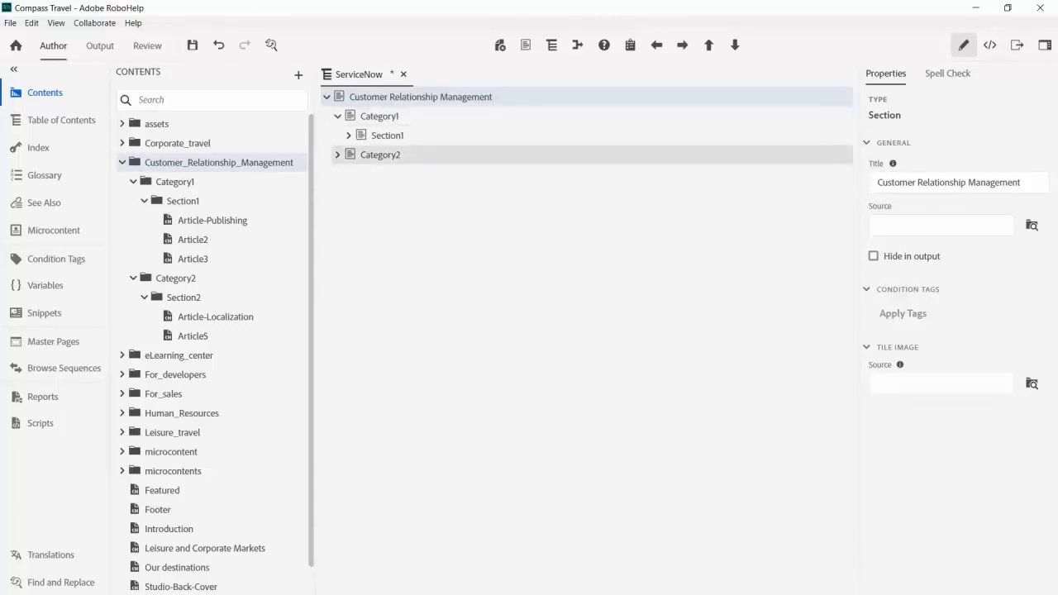
{"action": "left_click", "coordinate": [347, 135]}
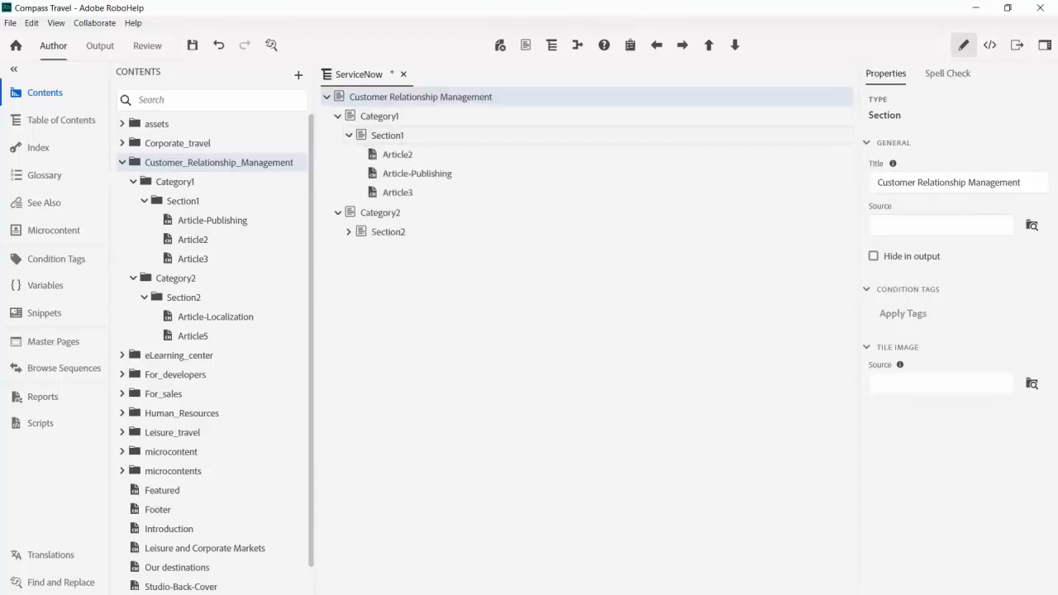
{"action": "left_click", "coordinate": [347, 231]}
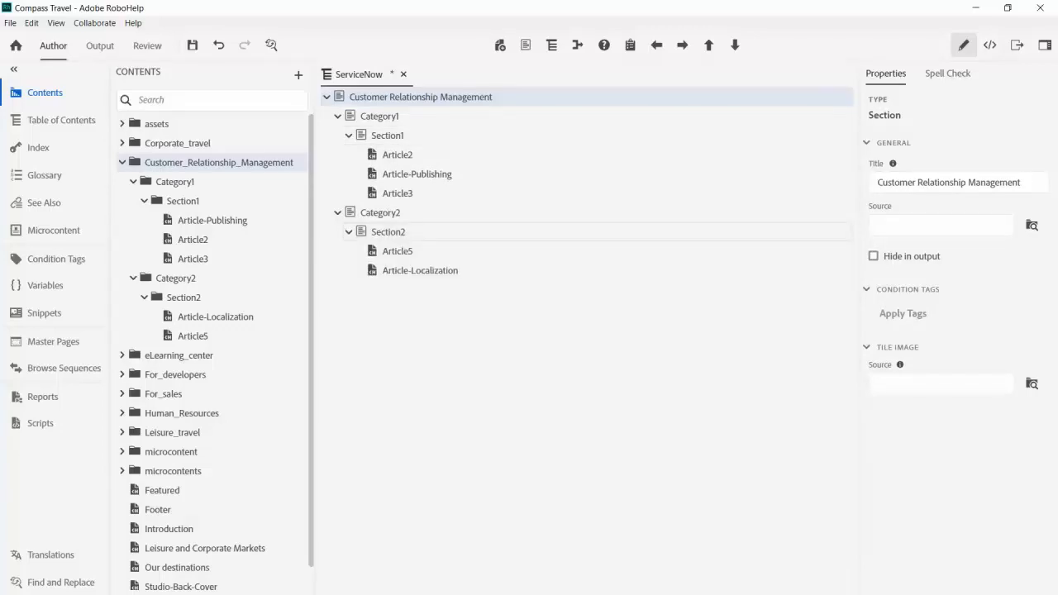
{"action": "left_click", "coordinate": [99, 46]}
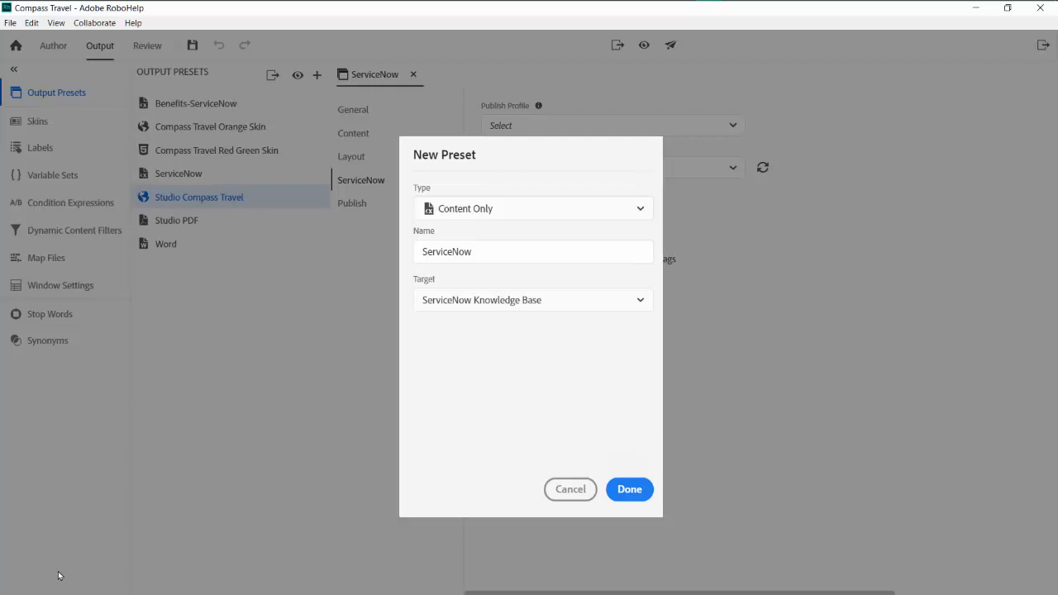
Step: Confirm the new content-only ServiceNow output preset
{"action": "left_click", "coordinate": [628, 489]}
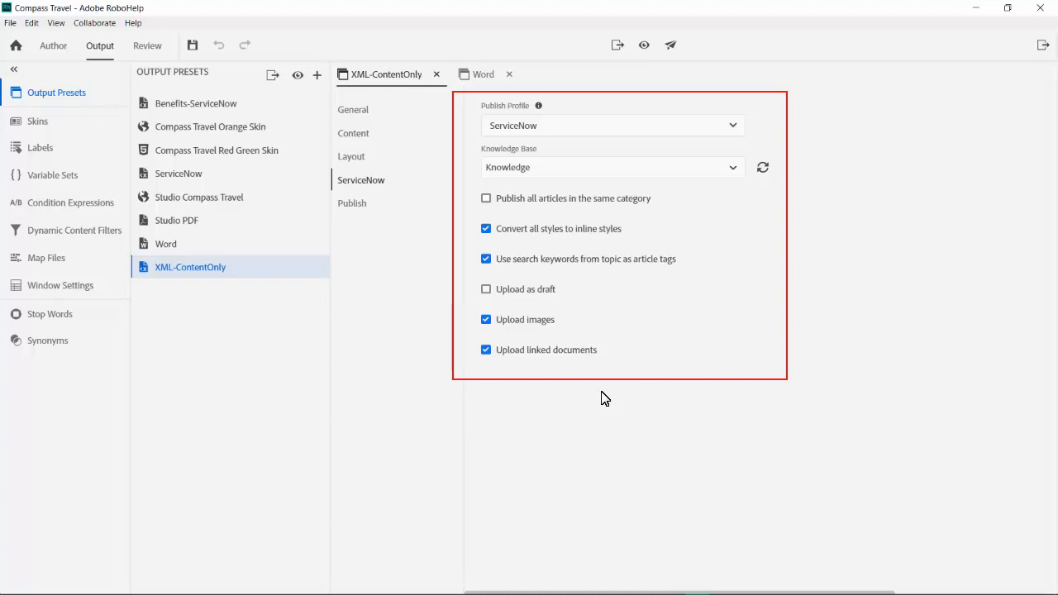
{"action": "mouse_move", "coordinate": [658, 323]}
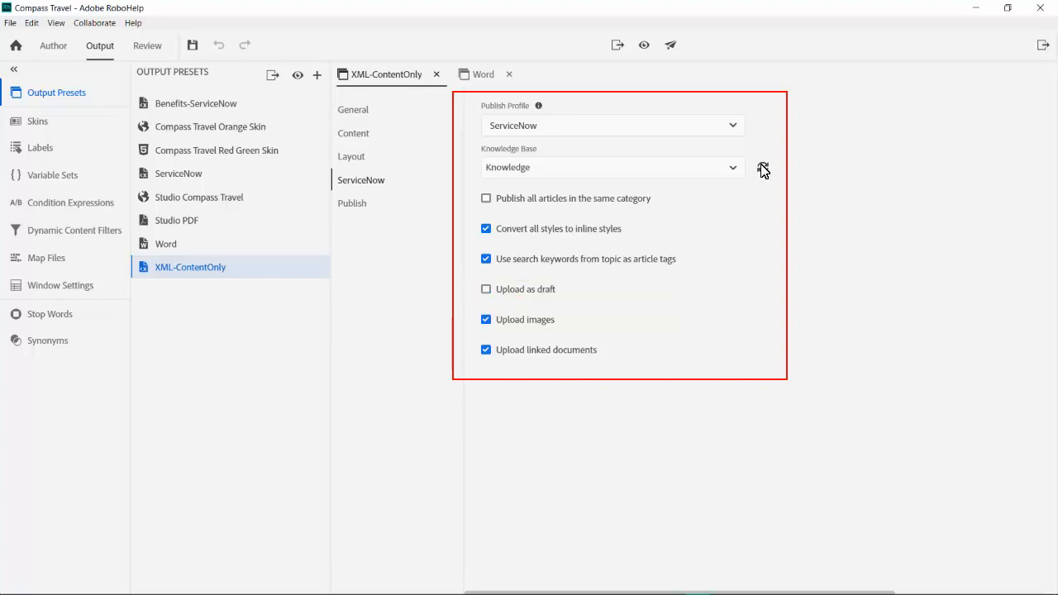
Step: Refresh the knowledge base list and set the preset's Table of Contents to ServiceNow
{"action": "left_click", "coordinate": [354, 133]}
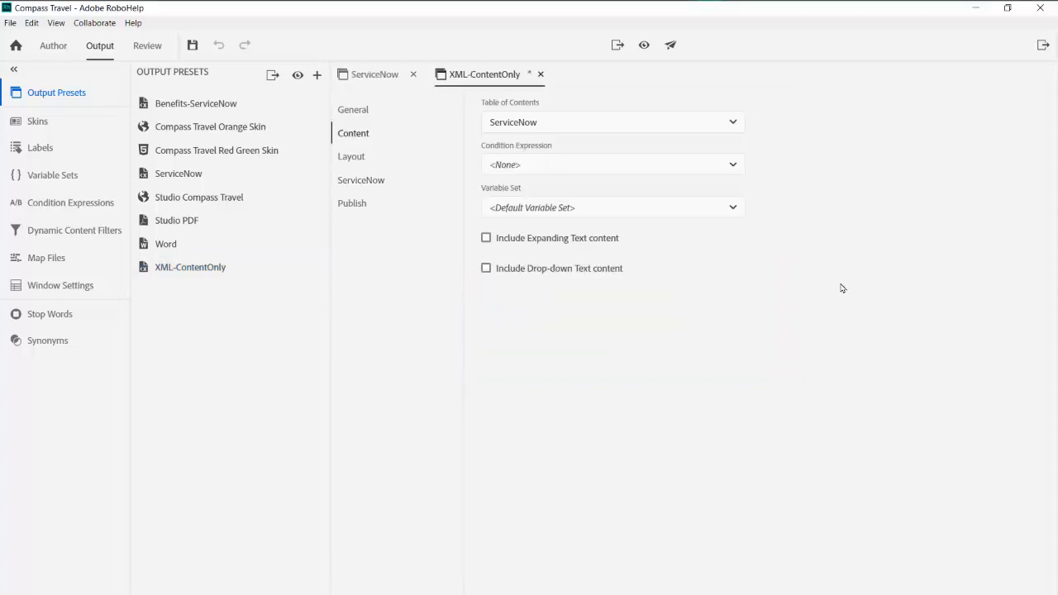